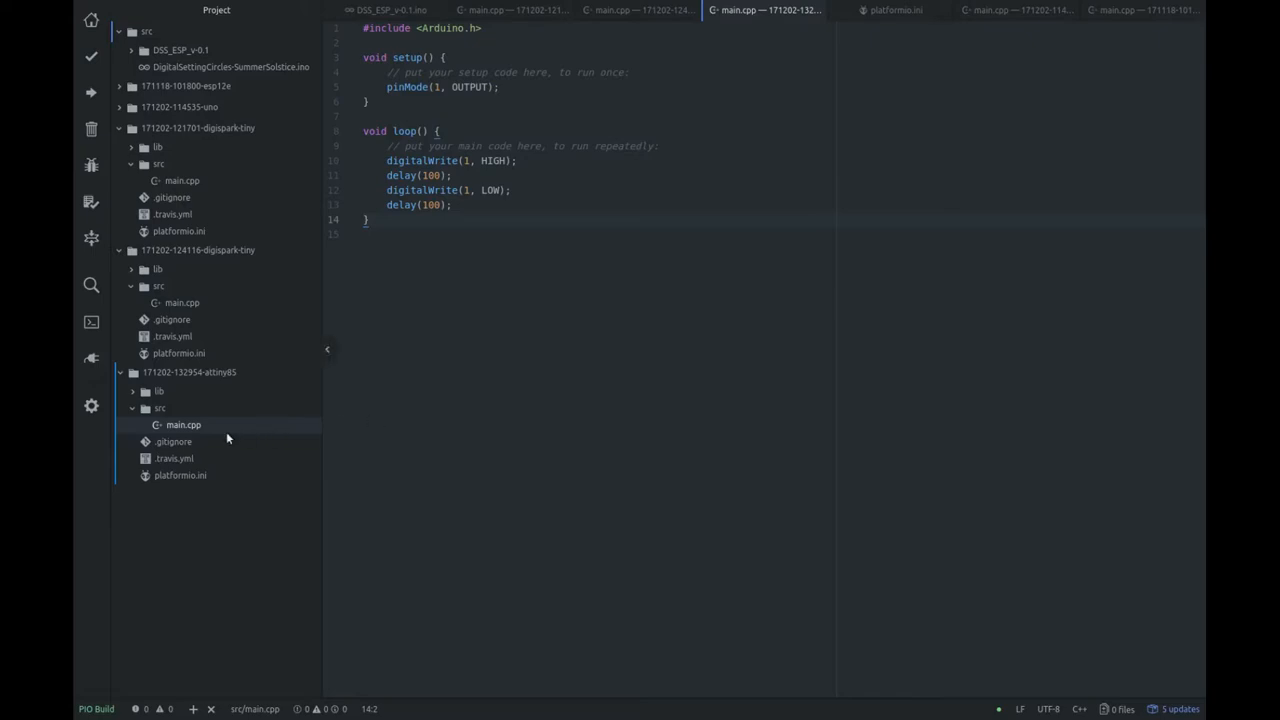
Upload the attiny85 blink sketch through PlatformIO, writing and verifying 678 bytes of flash
click(180, 475)
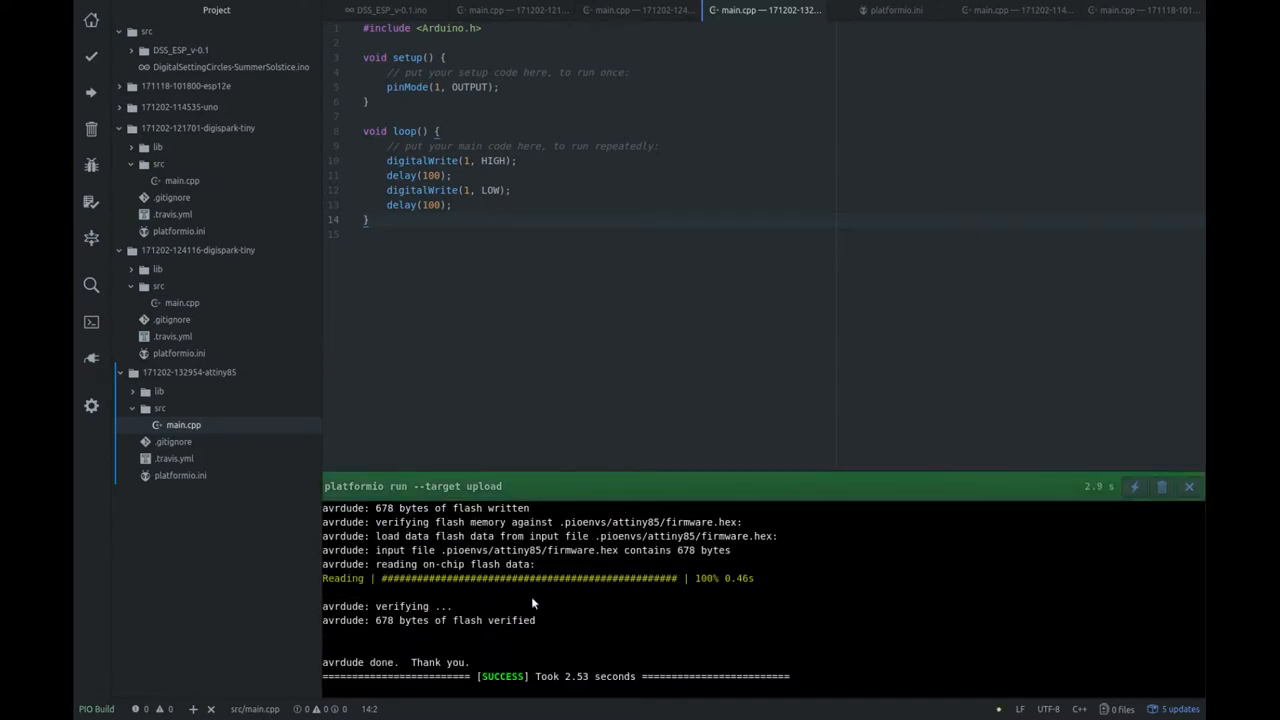
click(1189, 487)
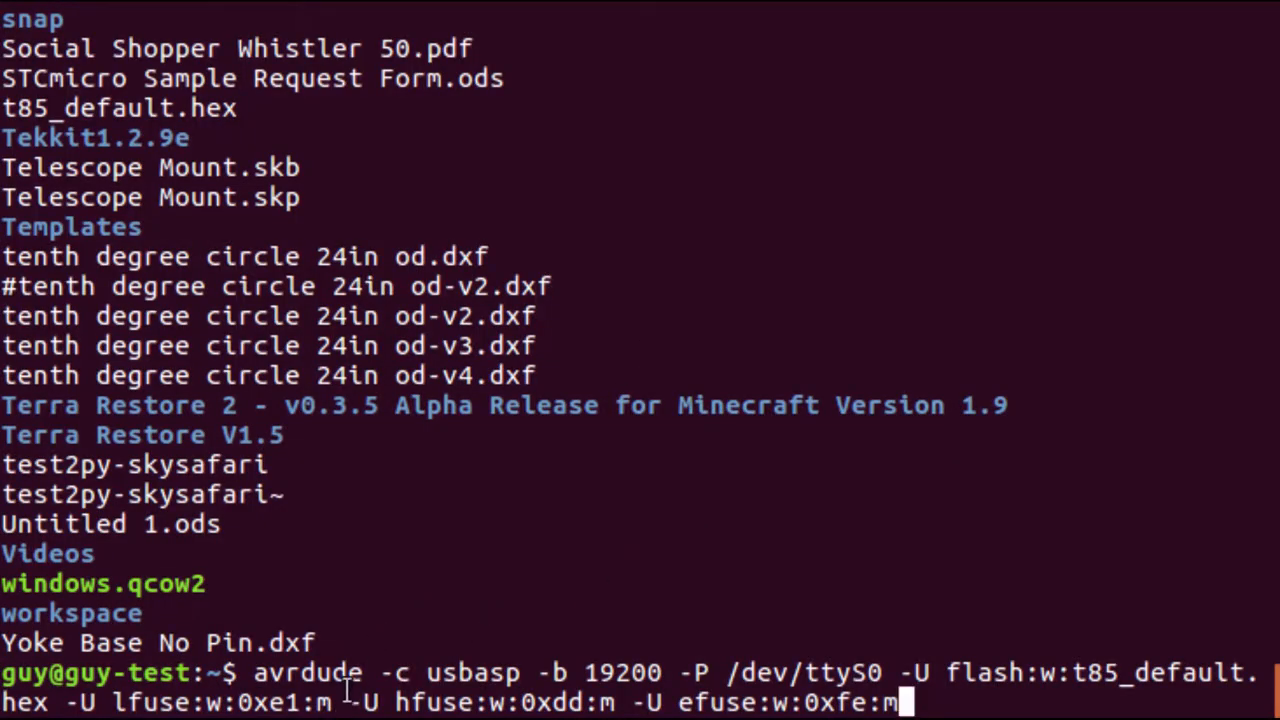
mouse_move(490, 673)
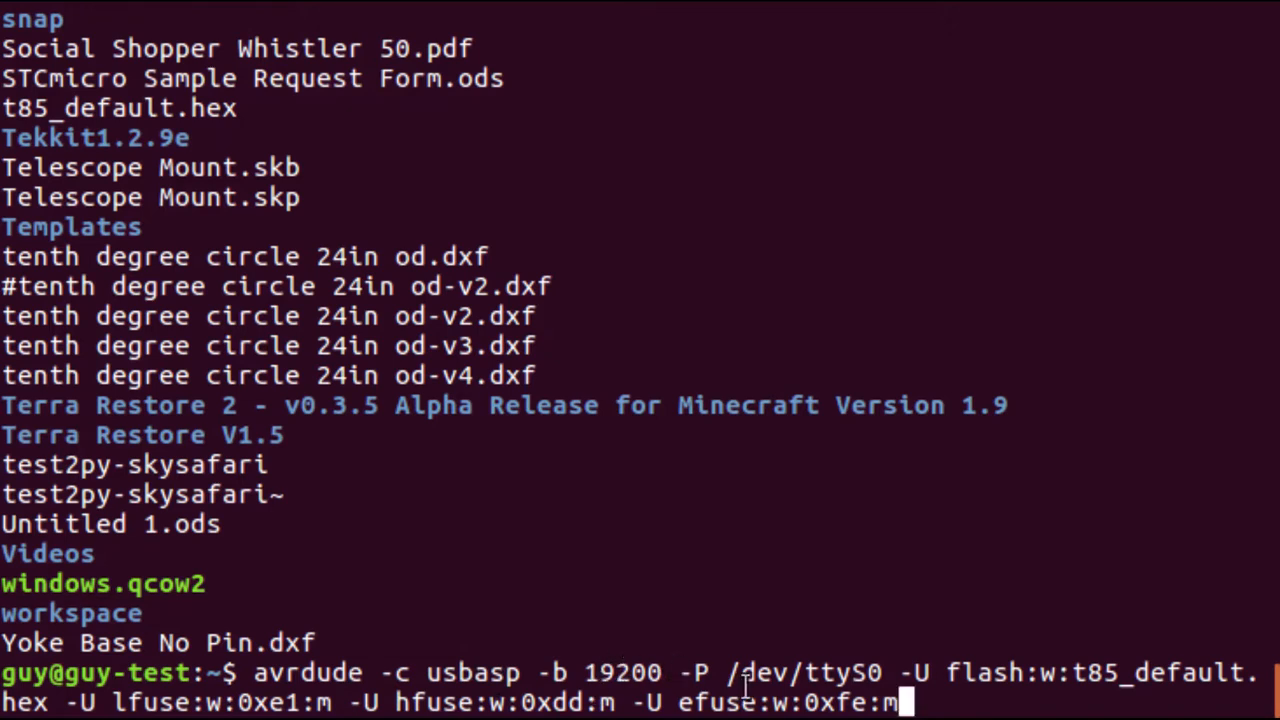
mouse_move(1068, 670)
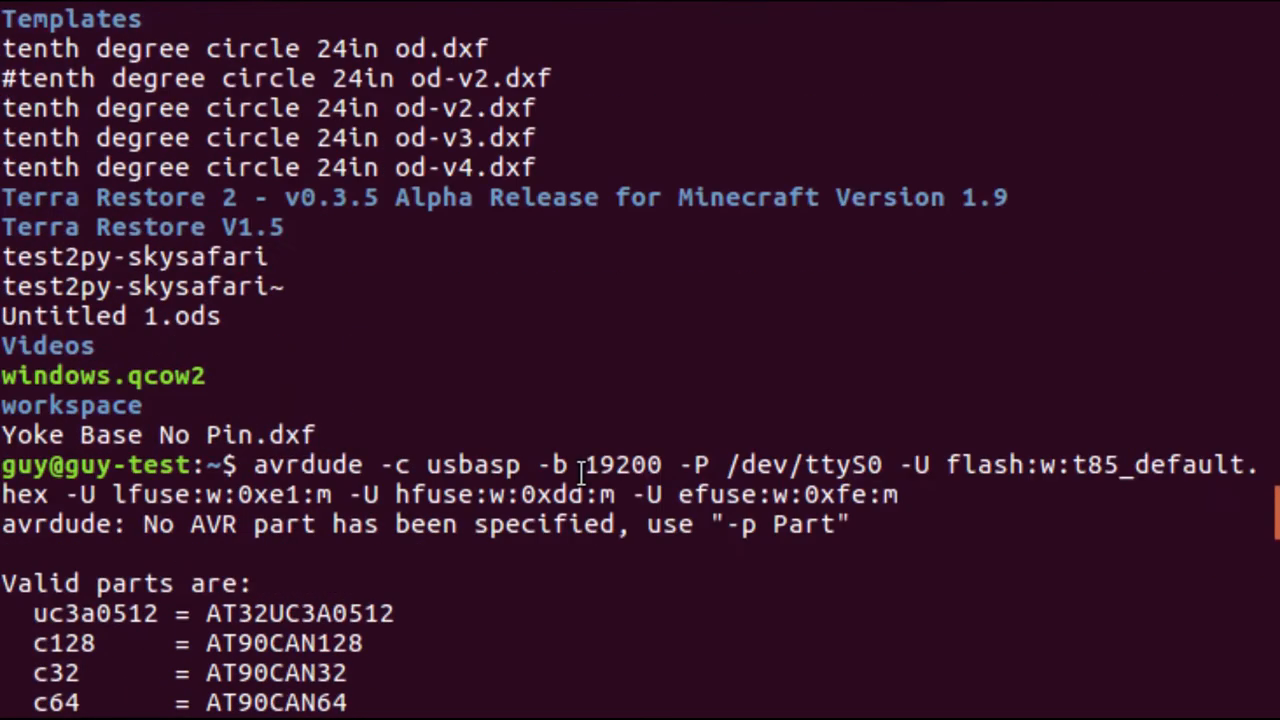
Rerun avrdude with part attiny85 after reviewing the valid parts list
scroll(down, 3)
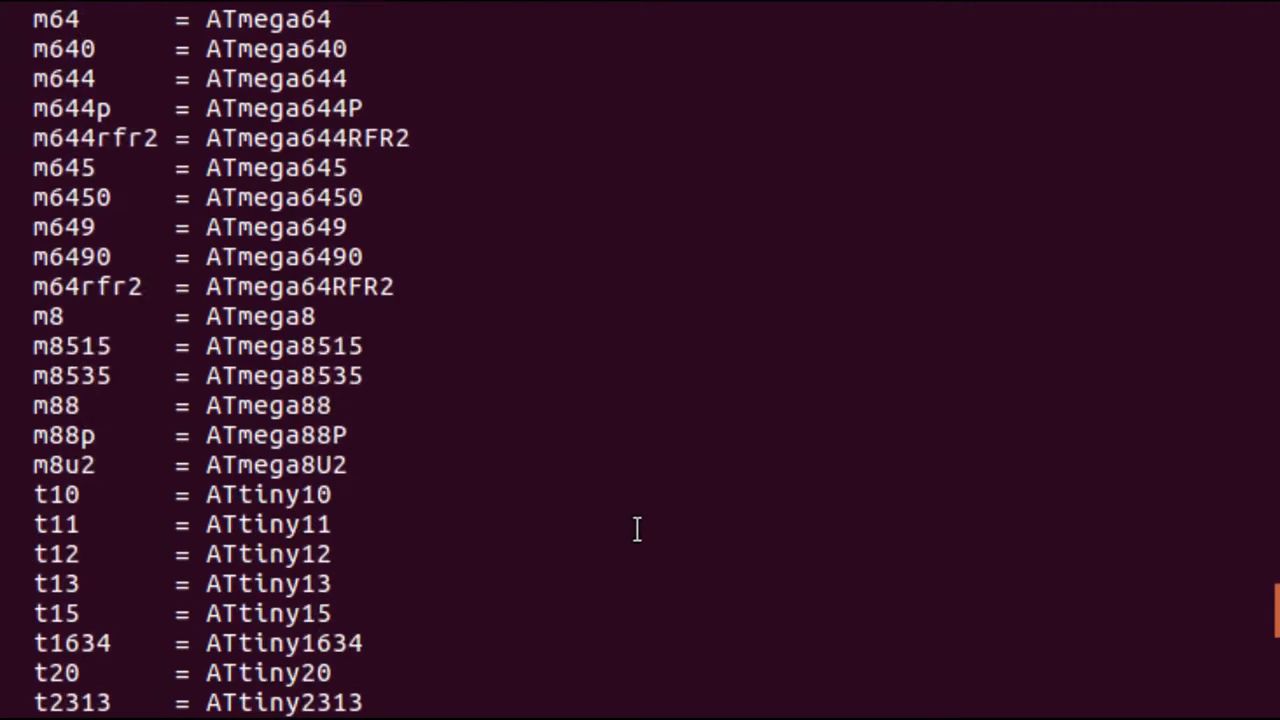
scroll(down, 3)
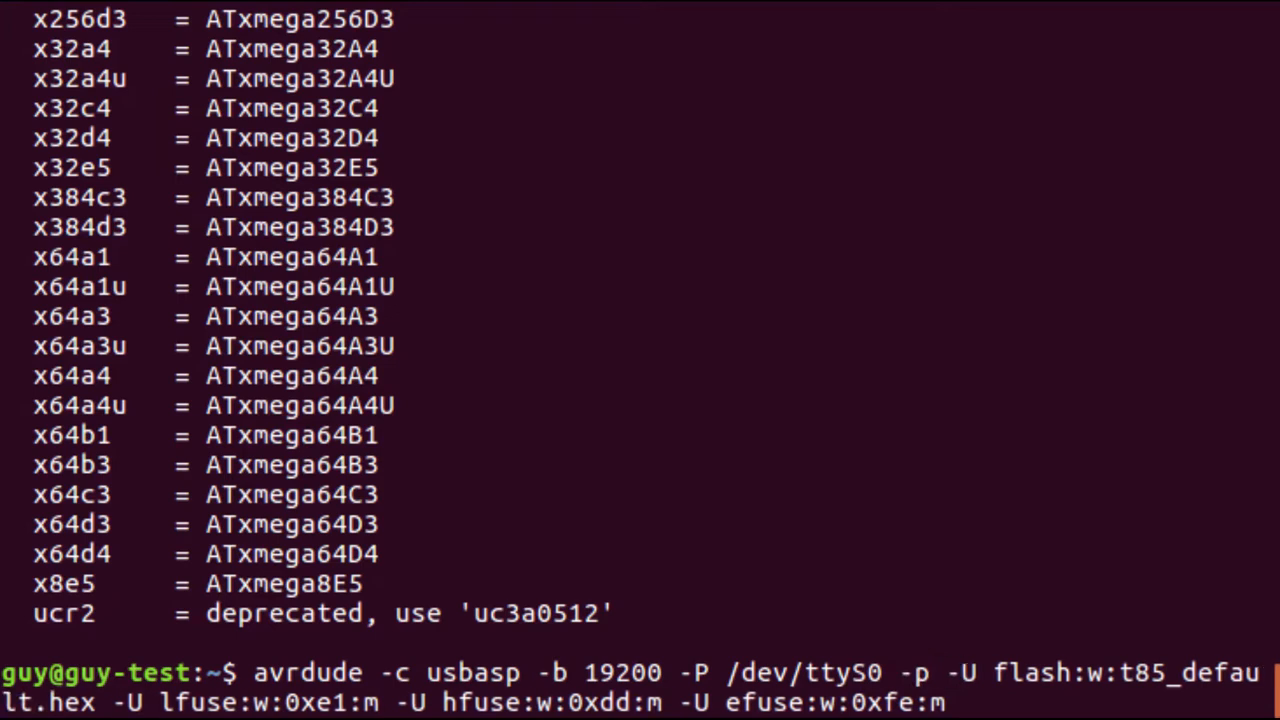
text(attiny85)
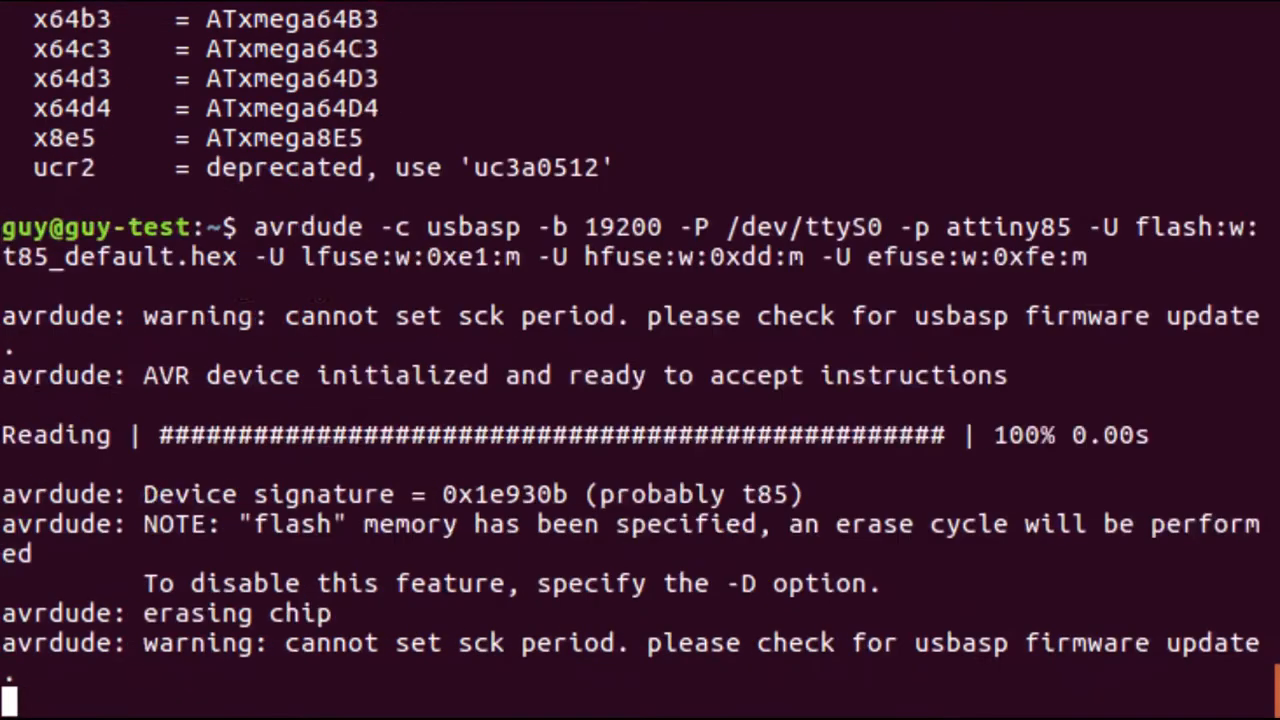
Scroll the avrdude output to confirm fuses OK (E:FE, H:DD, L:E1)
scroll(down, 3)
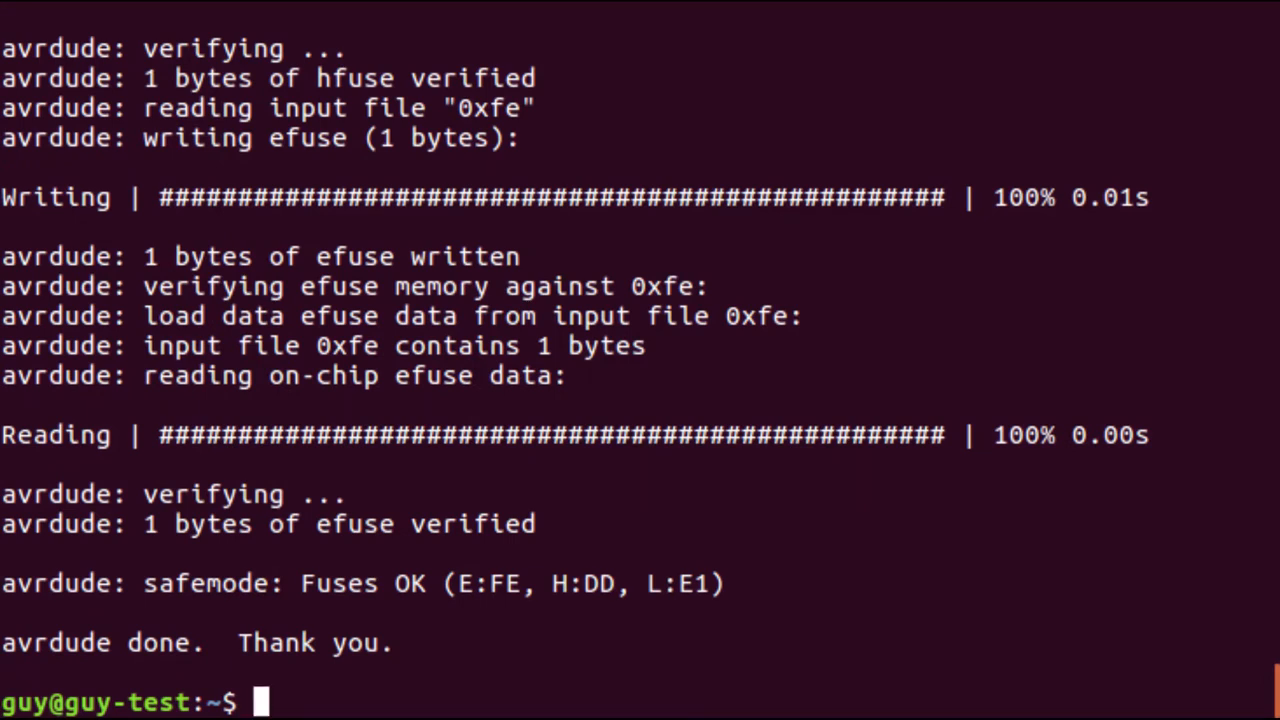
mouse_move(732, 508)
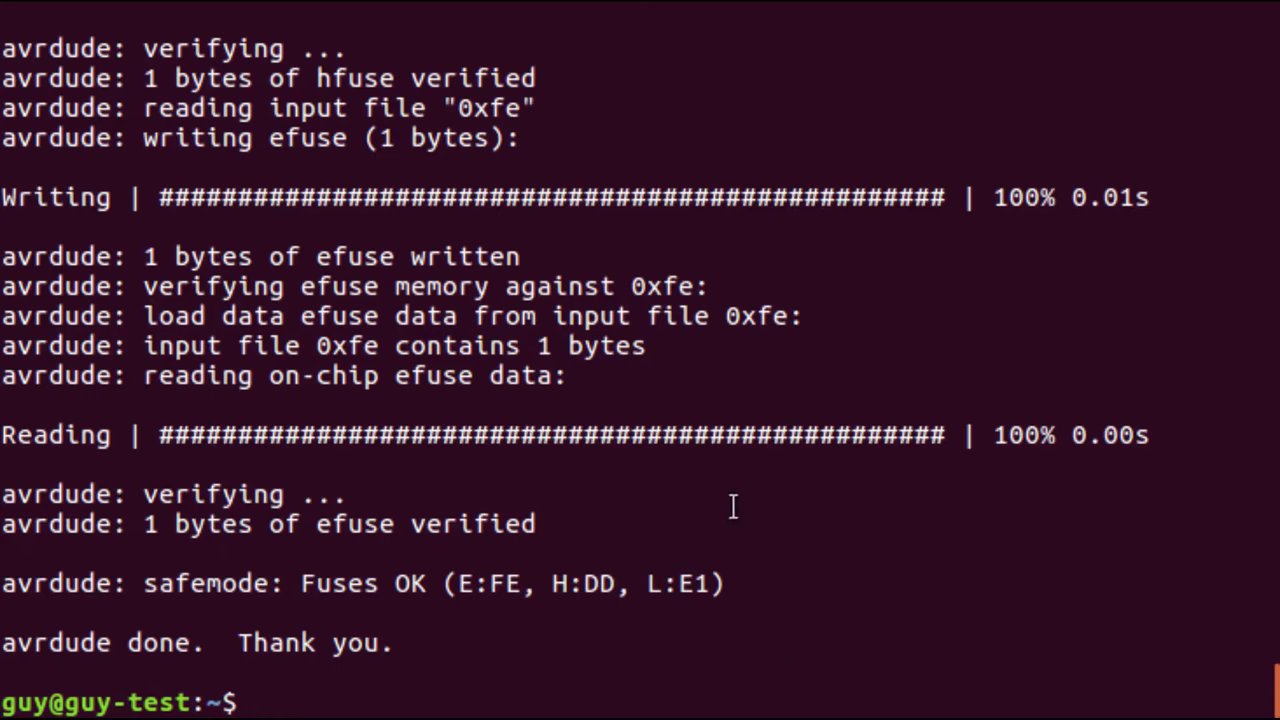
mouse_move(578, 475)
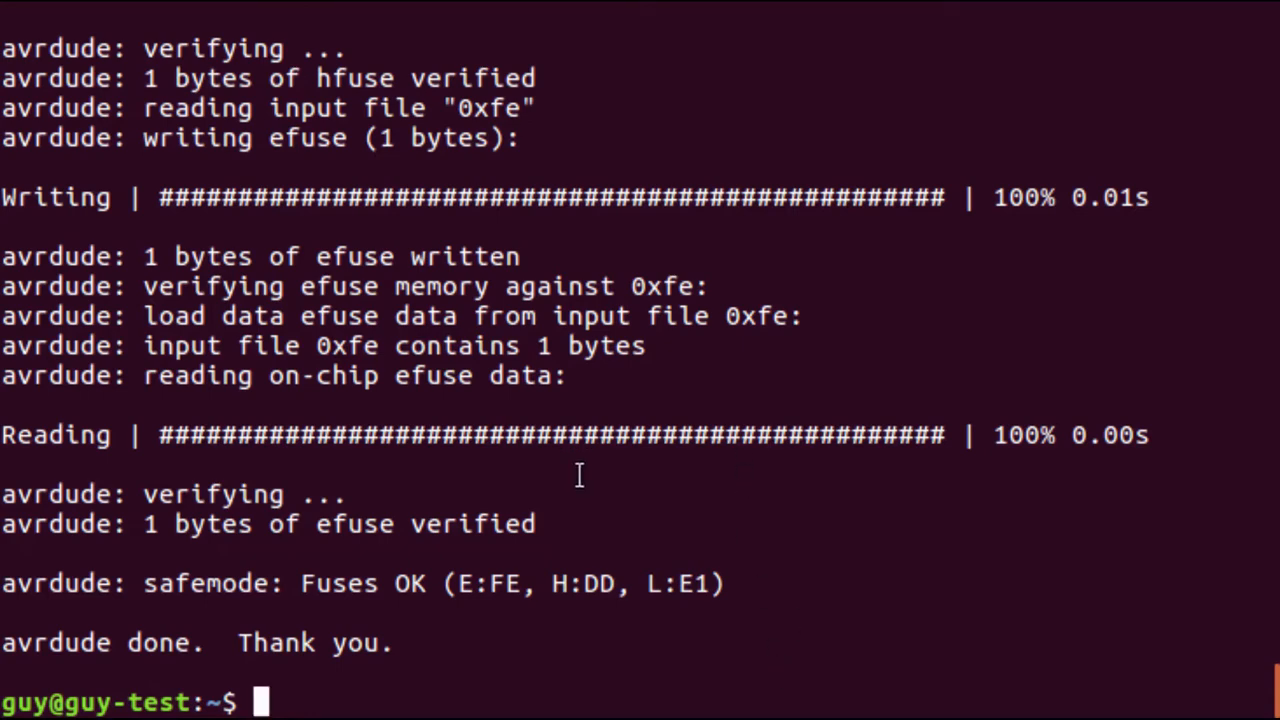